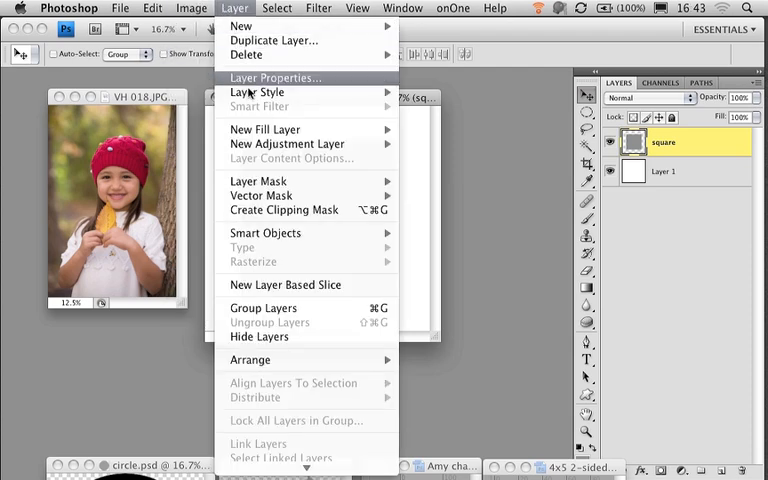
{"action": "mouse_move", "coordinate": [284, 210]}
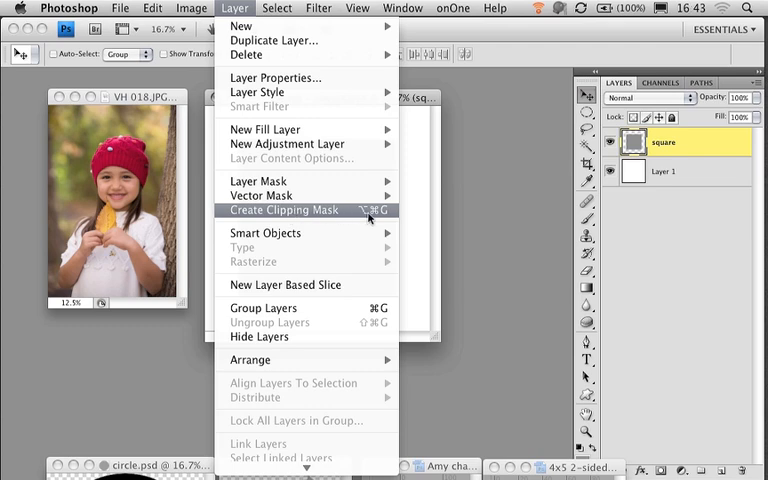
{"action": "mouse_move", "coordinate": [376, 214]}
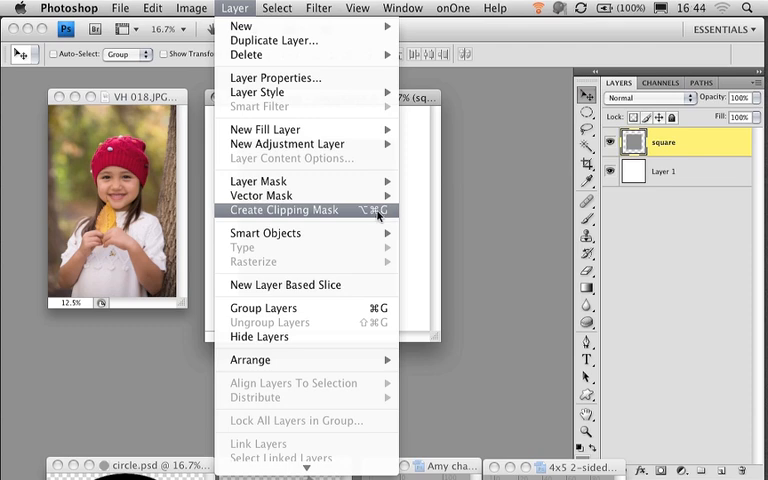
- Rename the square layer, hide the white background, and switch to the girl photo VH 018.JPG
{"action": "left_click", "coordinate": [284, 210]}
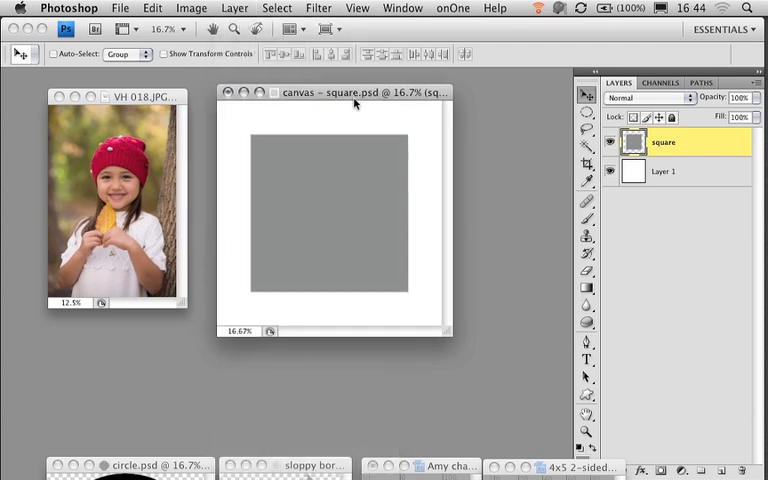
{"action": "mouse_move", "coordinate": [334, 120]}
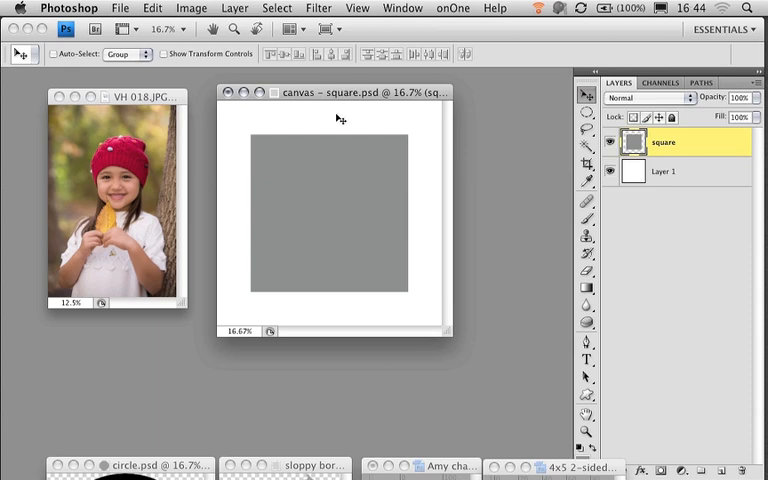
{"action": "mouse_move", "coordinate": [650, 150]}
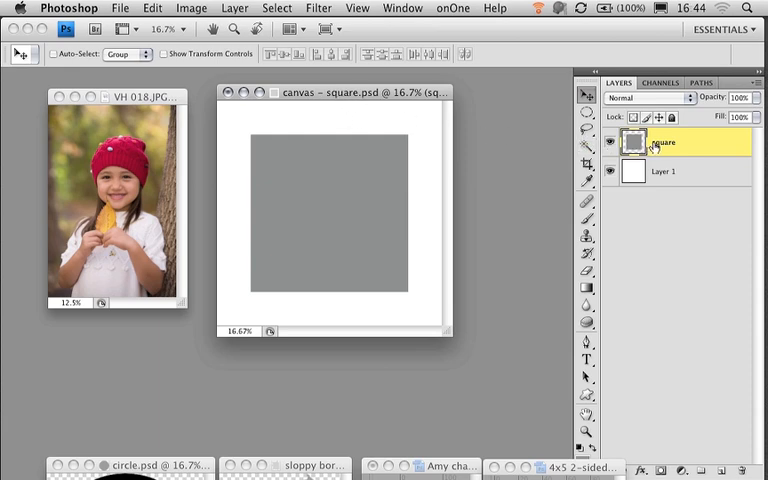
{"action": "double_click", "coordinate": [658, 142]}
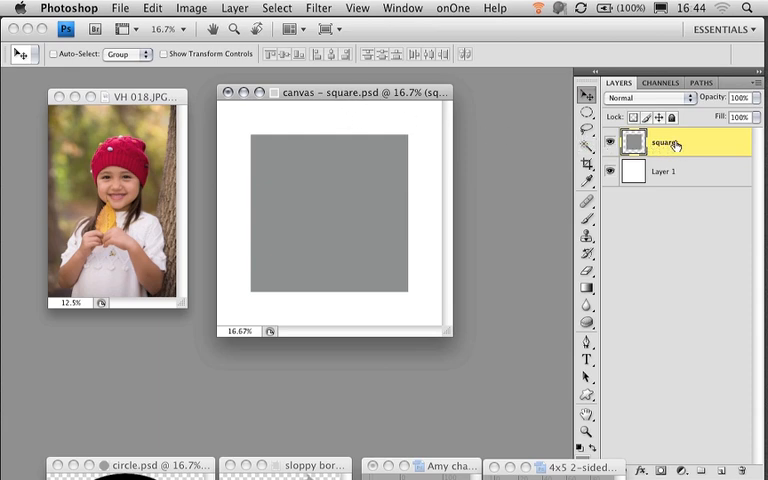
{"action": "left_click", "coordinate": [612, 172]}
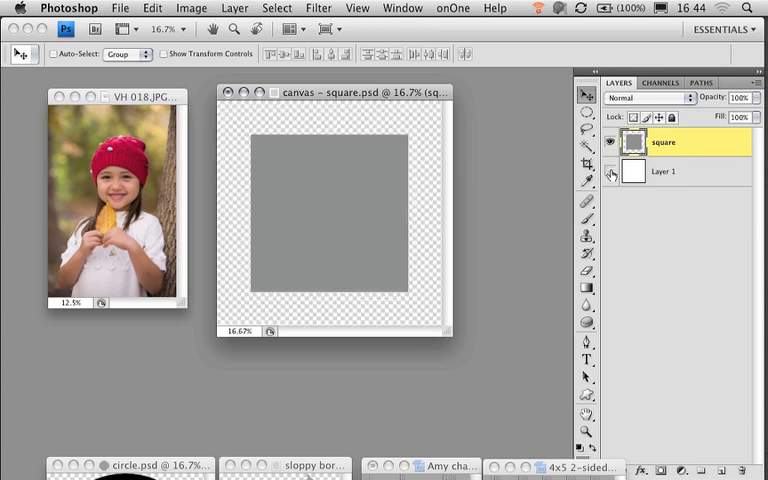
{"action": "left_click", "coordinate": [612, 172]}
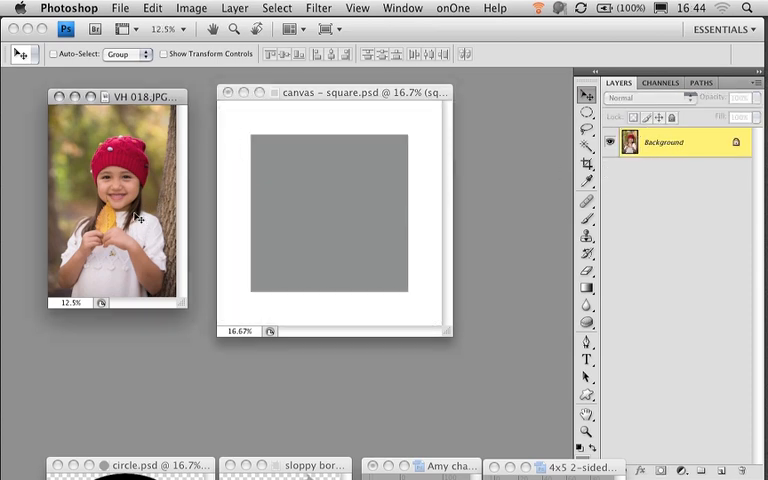
{"action": "mouse_move", "coordinate": [112, 200]}
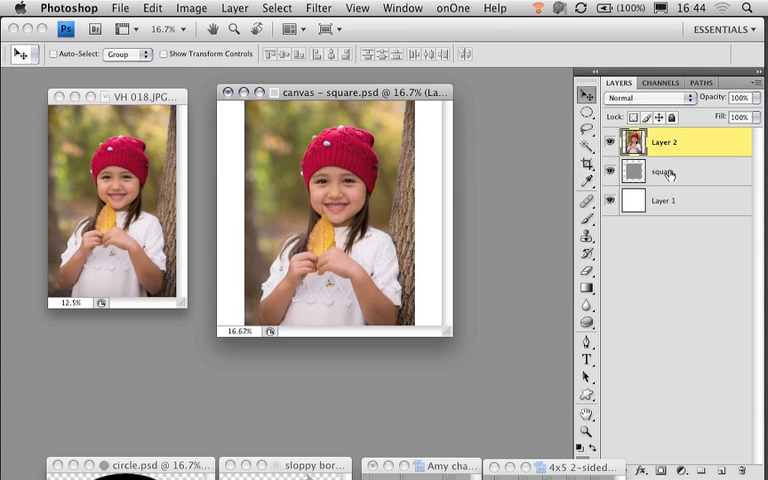
{"action": "mouse_move", "coordinate": [660, 172]}
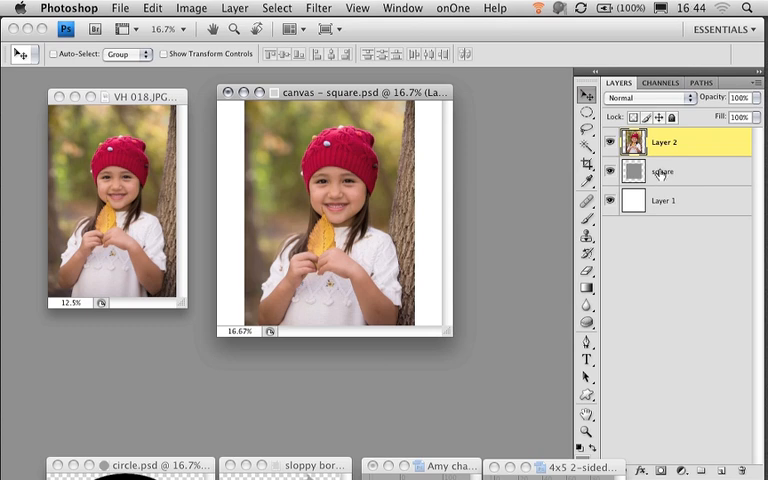
- Create a clipping mask so the photo fills only the grey square beneath it
{"action": "left_click", "coordinate": [194, 8]}
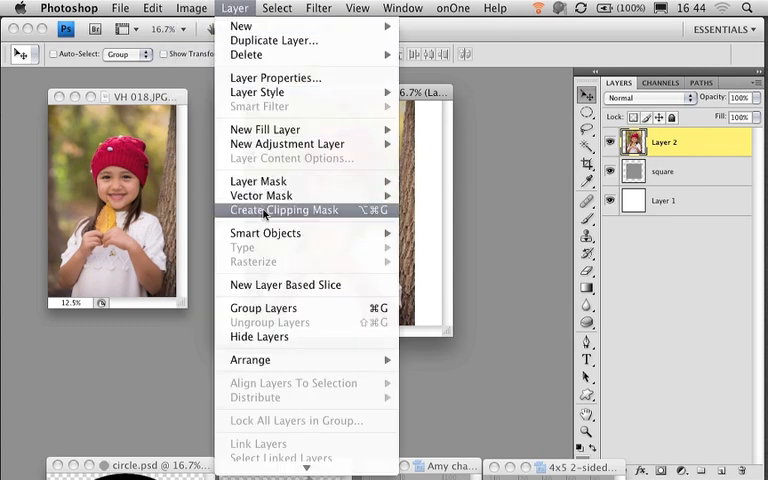
{"action": "left_click", "coordinate": [284, 210]}
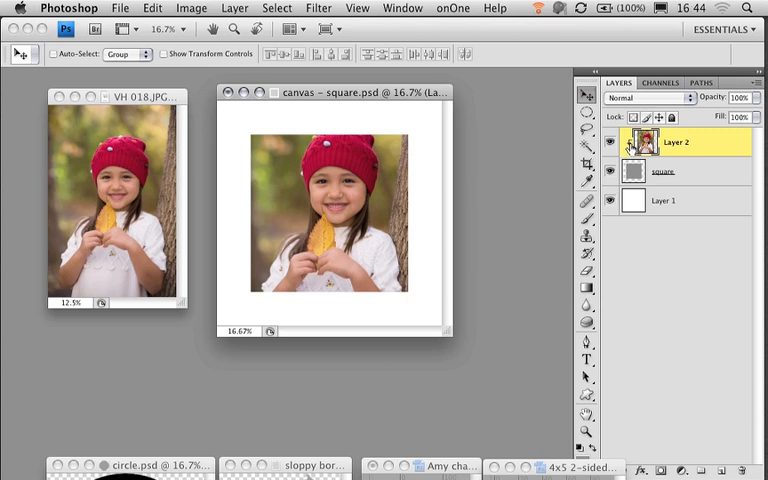
{"action": "mouse_move", "coordinate": [614, 142]}
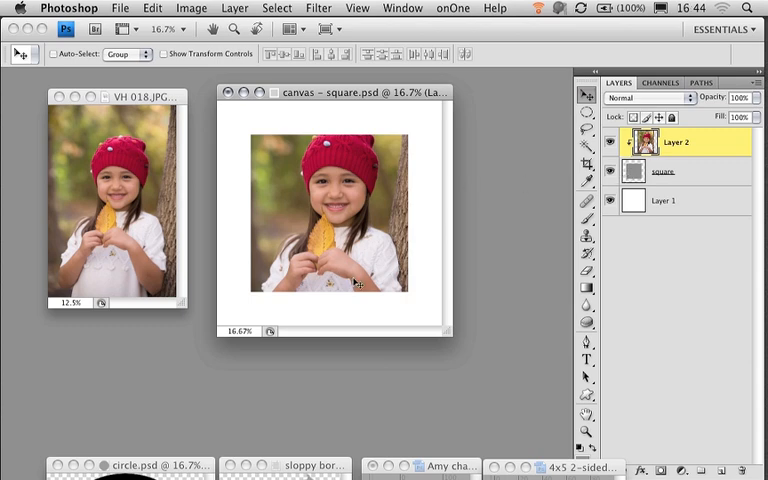
{"action": "mouse_move", "coordinate": [340, 244]}
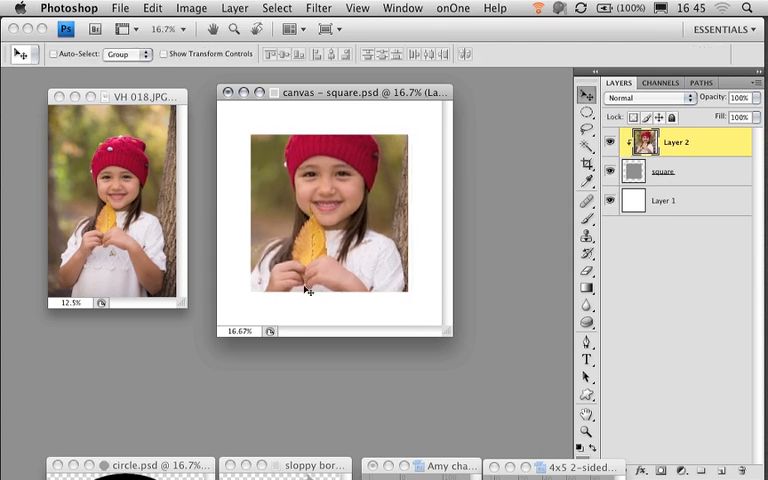
{"action": "mouse_move", "coordinate": [288, 296]}
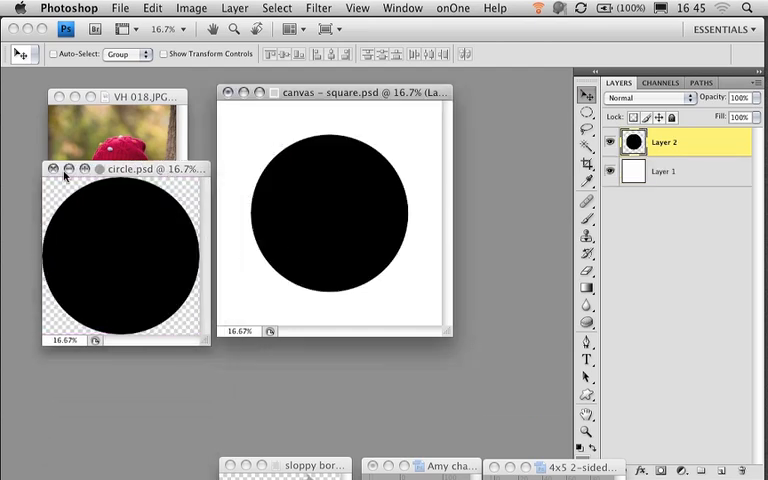
- Paste the black circle from circle.psd and clip the girl's photo into it
{"action": "left_click", "coordinate": [48, 170]}
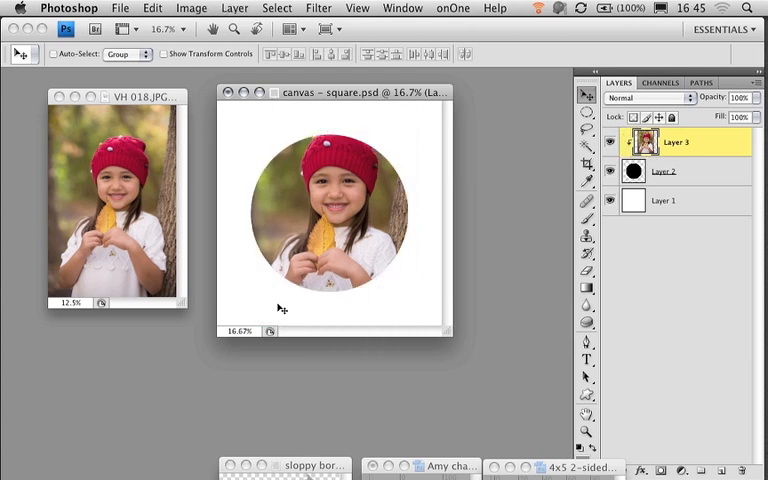
{"action": "mouse_move", "coordinate": [256, 384]}
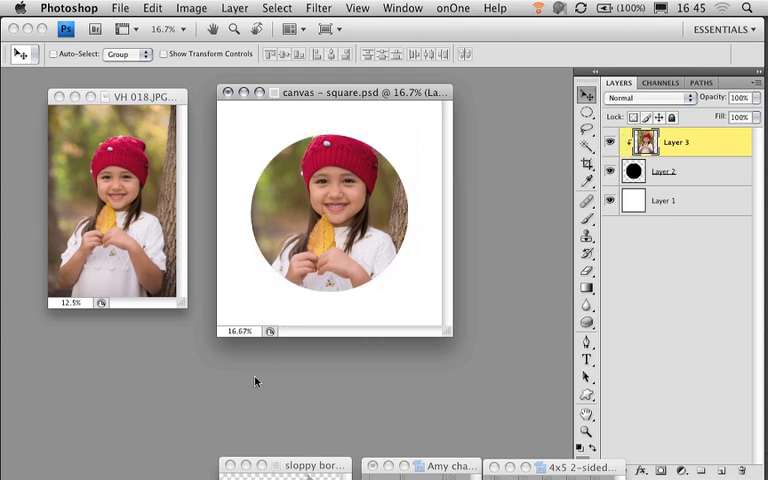
{"action": "mouse_move", "coordinate": [238, 296]}
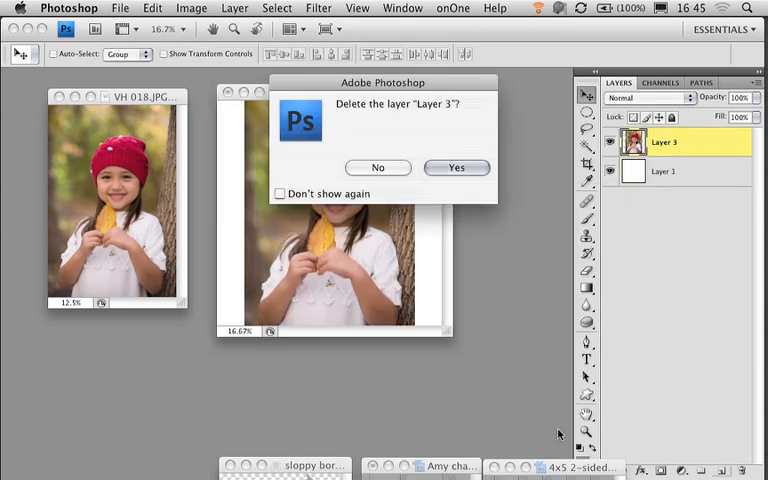
- Delete the circle layer, clip the photo to the sloppy-border shape, and close the canvas
{"action": "left_click", "coordinate": [456, 168]}
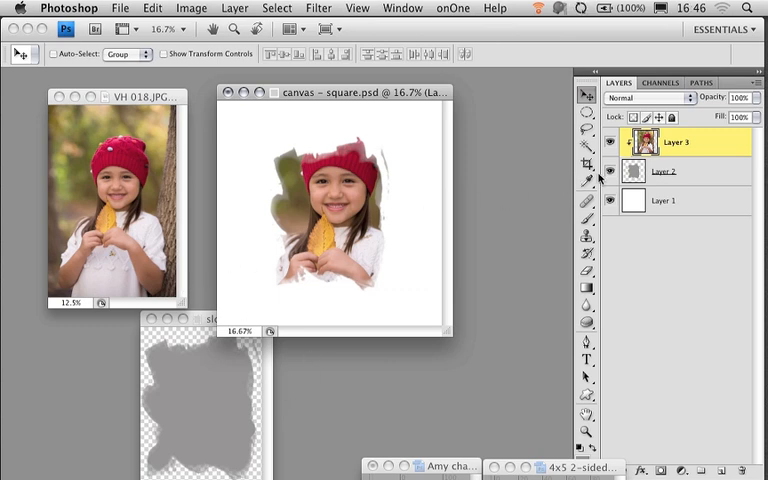
{"action": "left_click", "coordinate": [228, 92]}
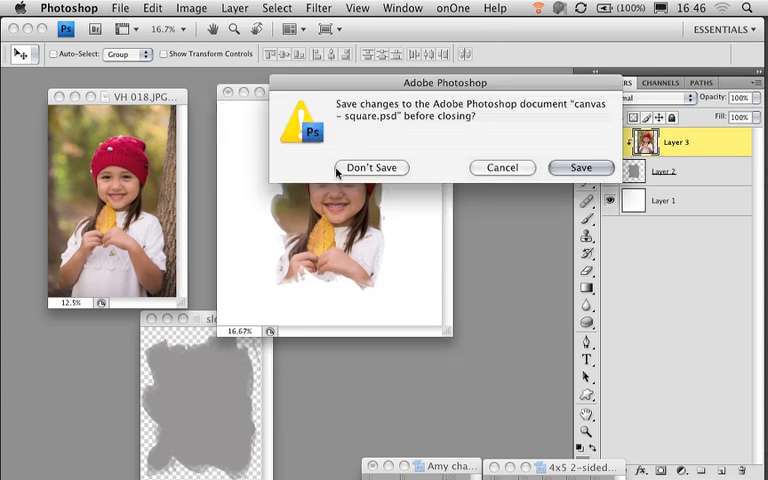
- Discard the canvas changes and bring the 4x5 2-sided Happy Holidays card template forward
{"action": "left_click", "coordinate": [372, 168]}
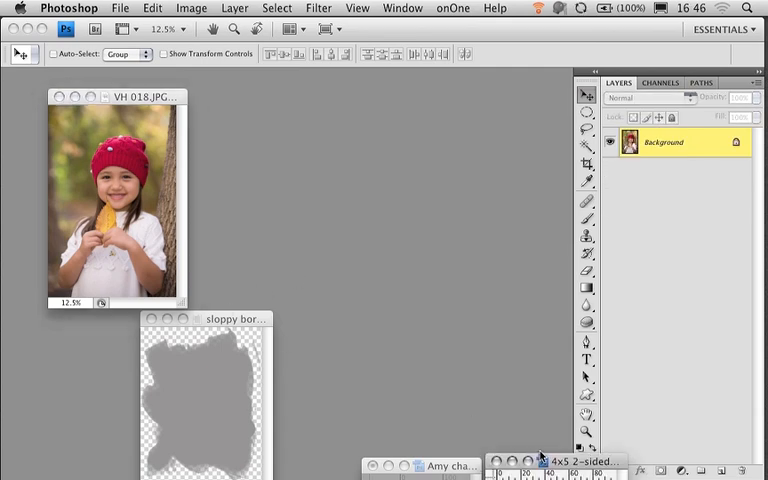
{"action": "left_click", "coordinate": [564, 458]}
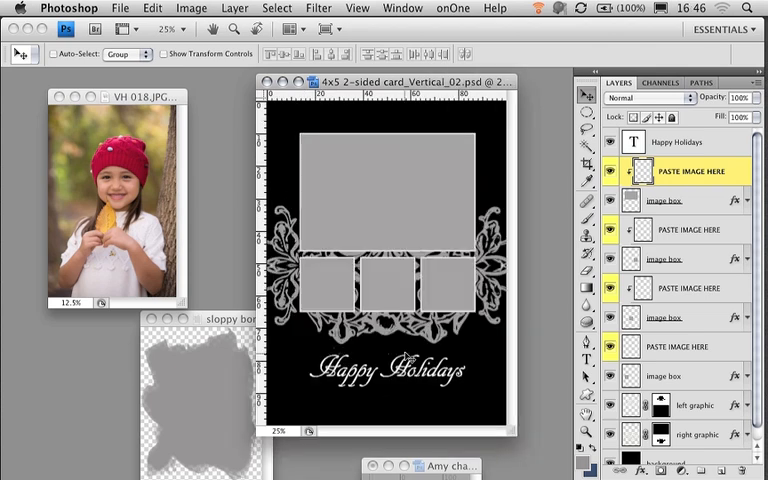
{"action": "mouse_move", "coordinate": [706, 180]}
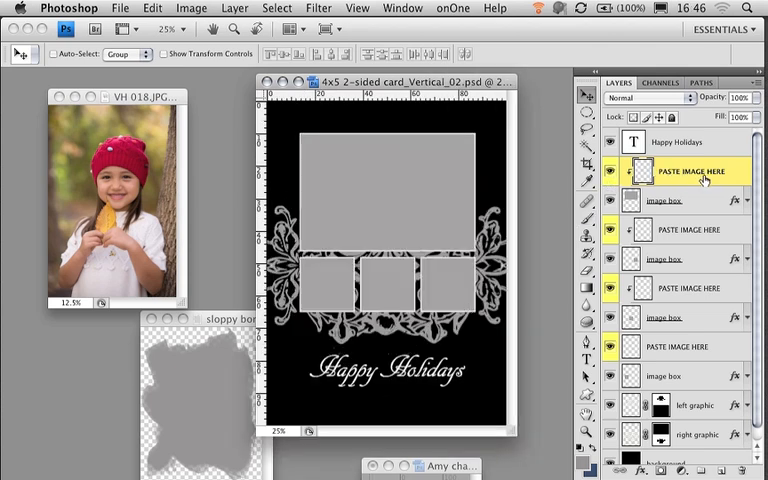
{"action": "mouse_move", "coordinate": [664, 208]}
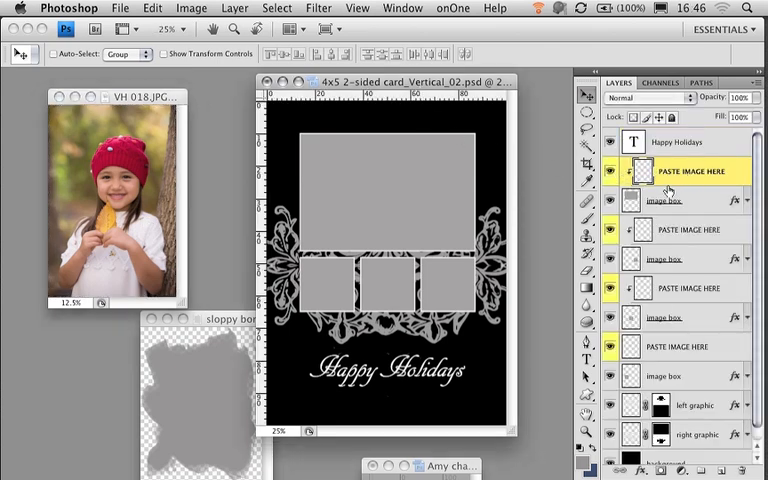
{"action": "mouse_move", "coordinate": [666, 176]}
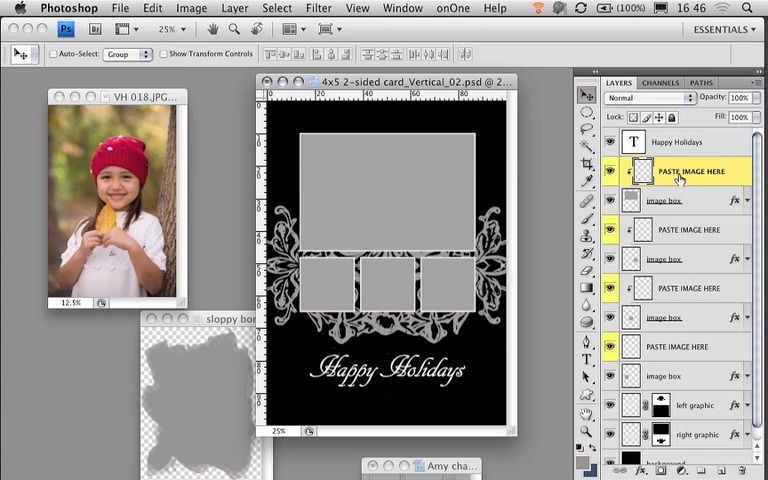